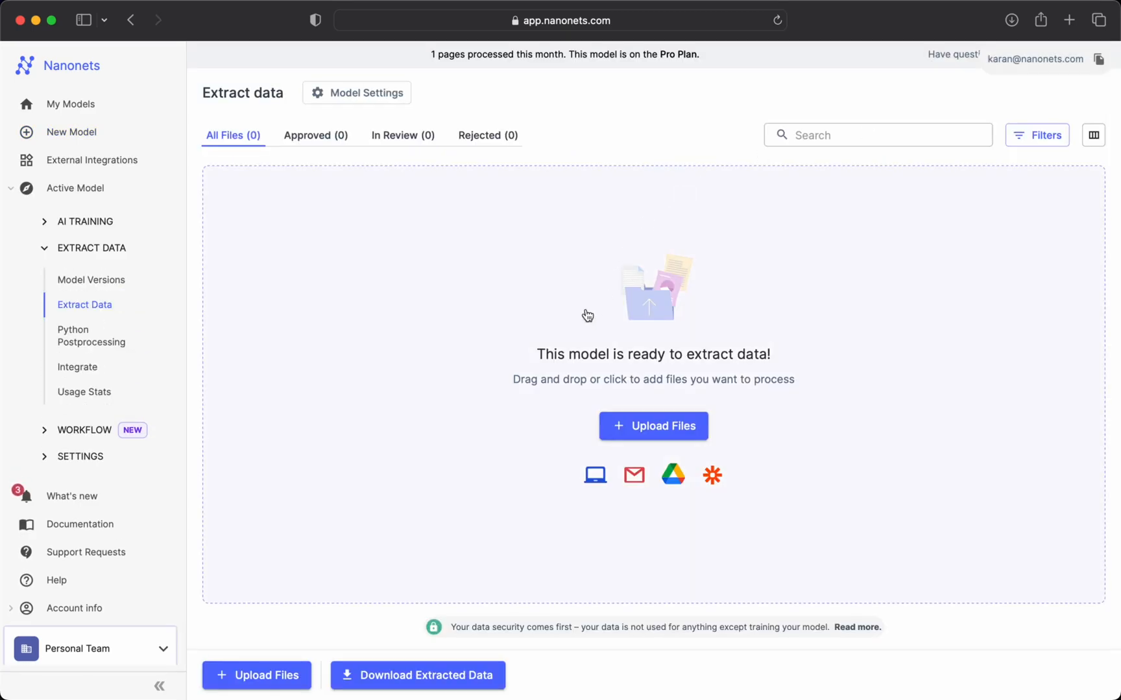
Step: Upload the Anvil Co invoice PDF for extraction
{"action": "left_click", "coordinate": [652, 426]}
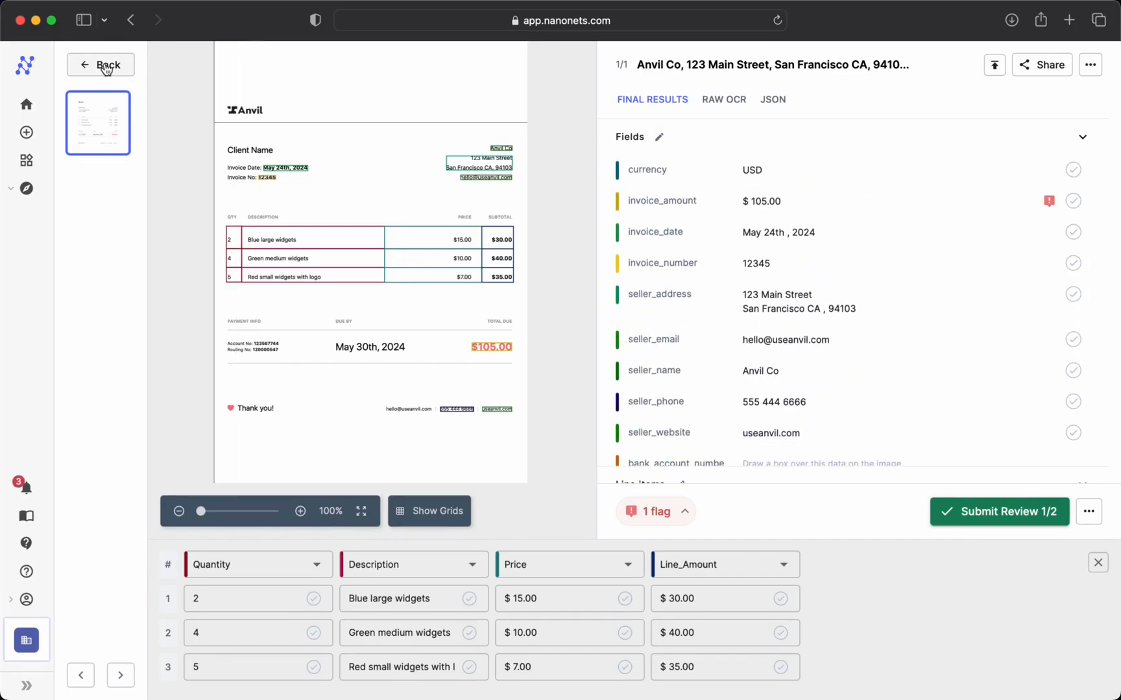
Step: From the file list, add a new workflow export step and browse to Export to Google Sheet
{"action": "left_click", "coordinate": [100, 64]}
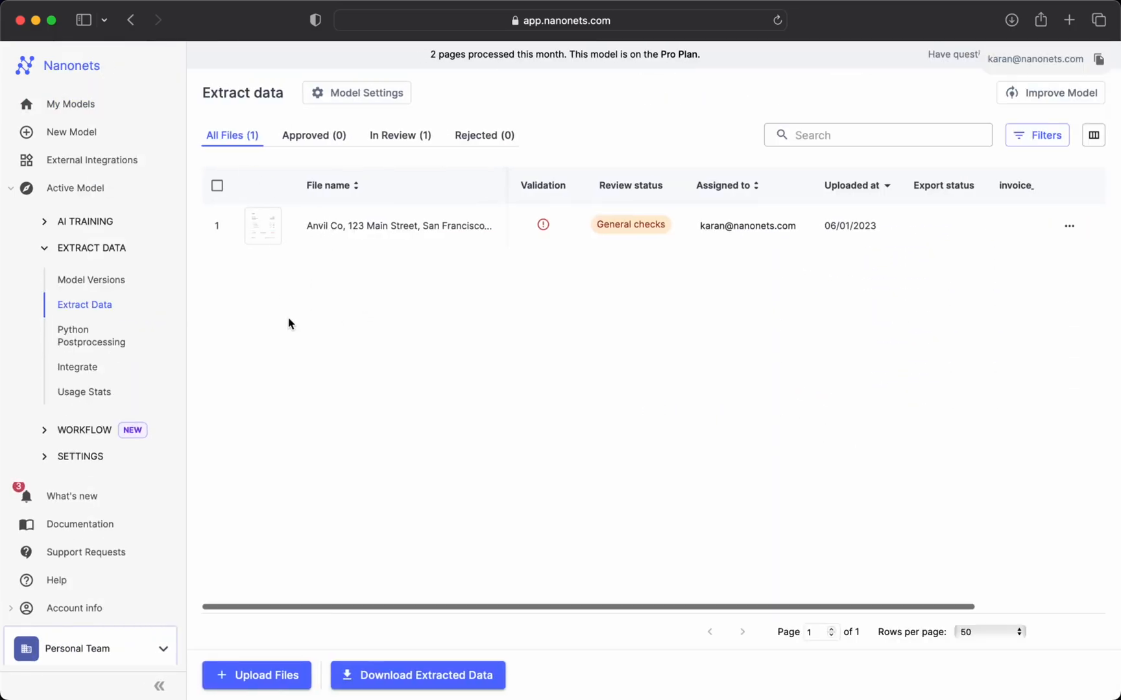
{"action": "left_click", "coordinate": [84, 429]}
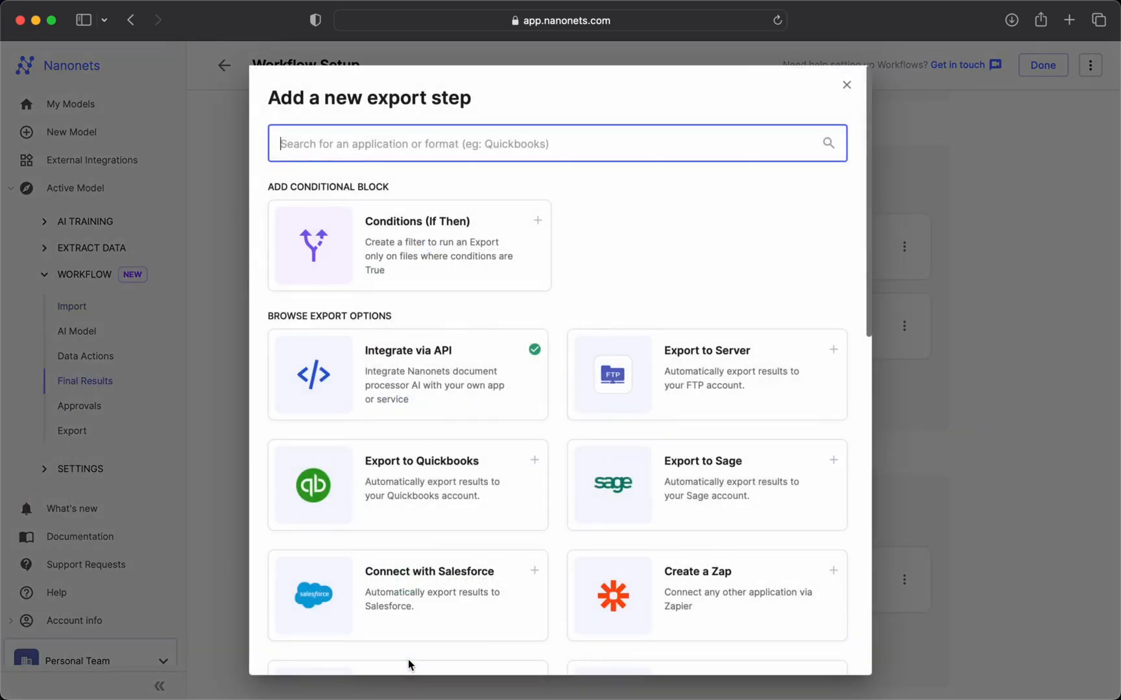
{"action": "scroll", "scroll_direction": "down", "scroll_amount": 3}
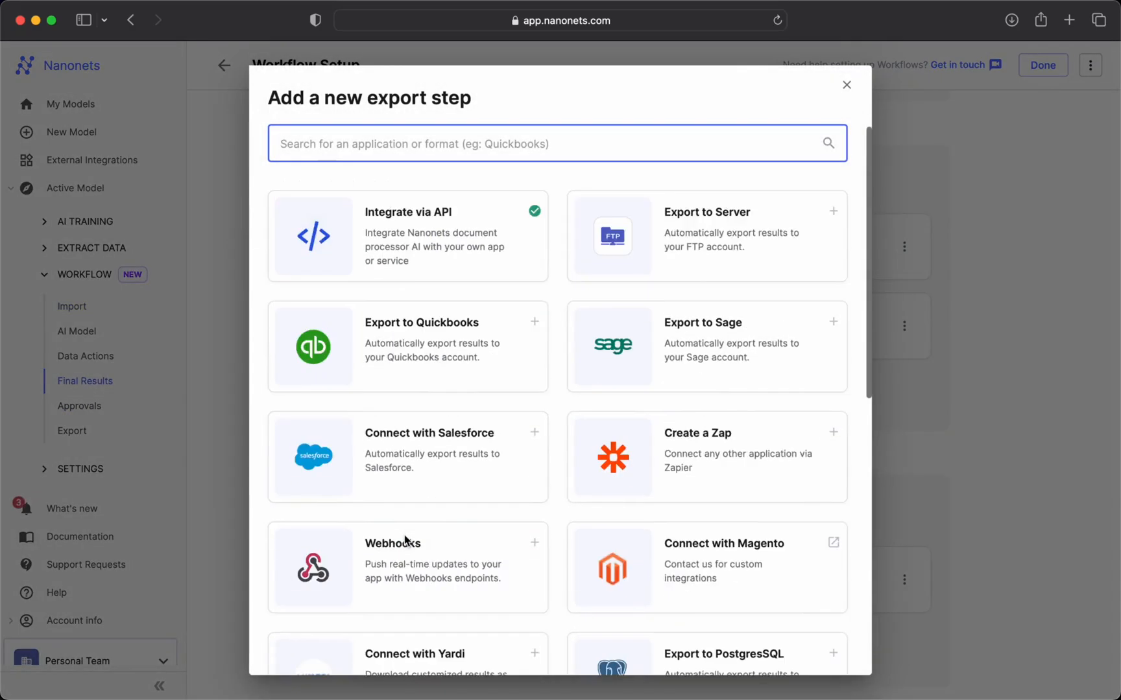
{"action": "scroll", "scroll_direction": "down", "scroll_amount": 3}
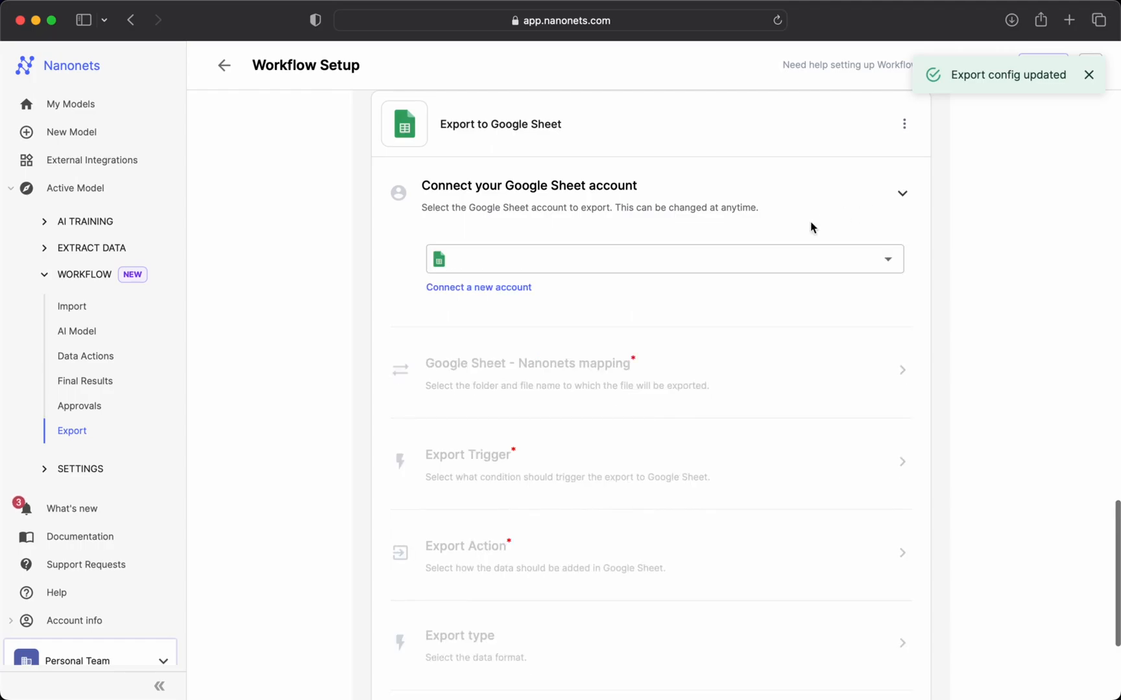
Step: Sign in with Google and allow Nanonets Drive and Sheets access
{"action": "left_click", "coordinate": [477, 287]}
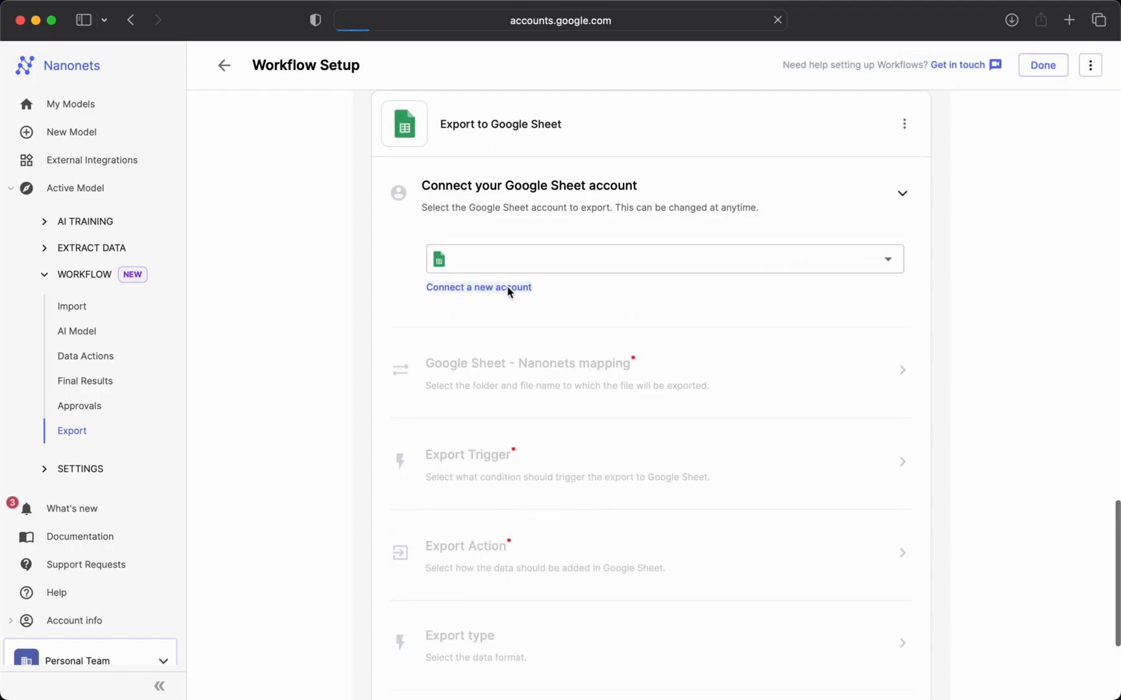
{"action": "left_click", "coordinate": [478, 287]}
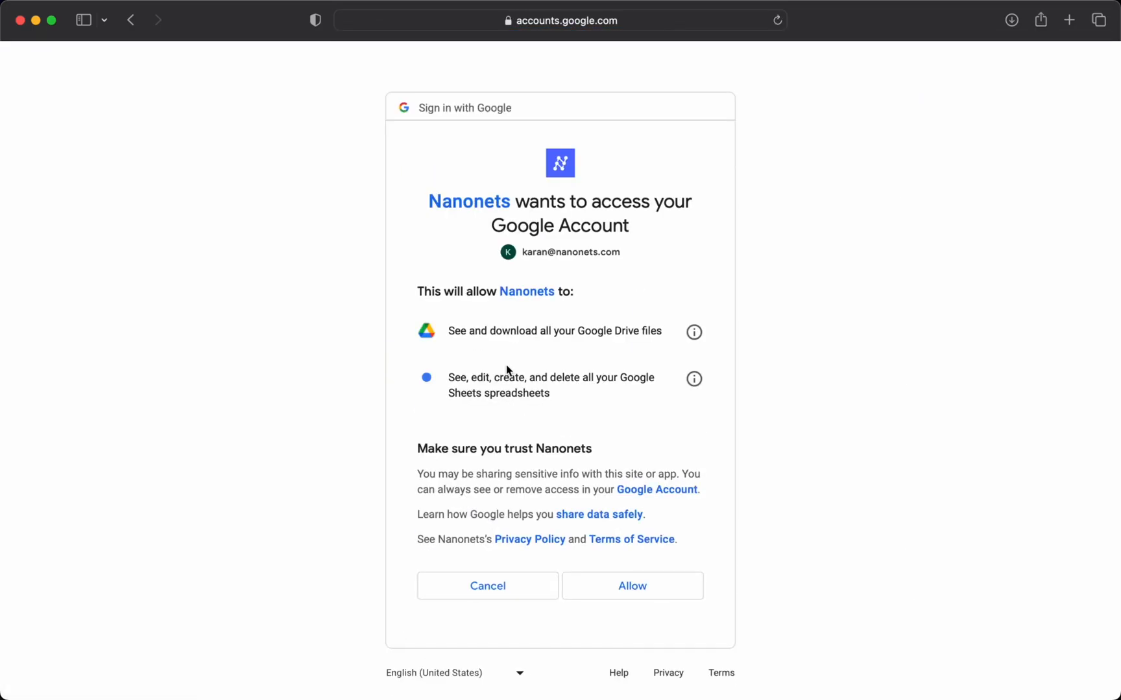
{"action": "left_click", "coordinate": [631, 586]}
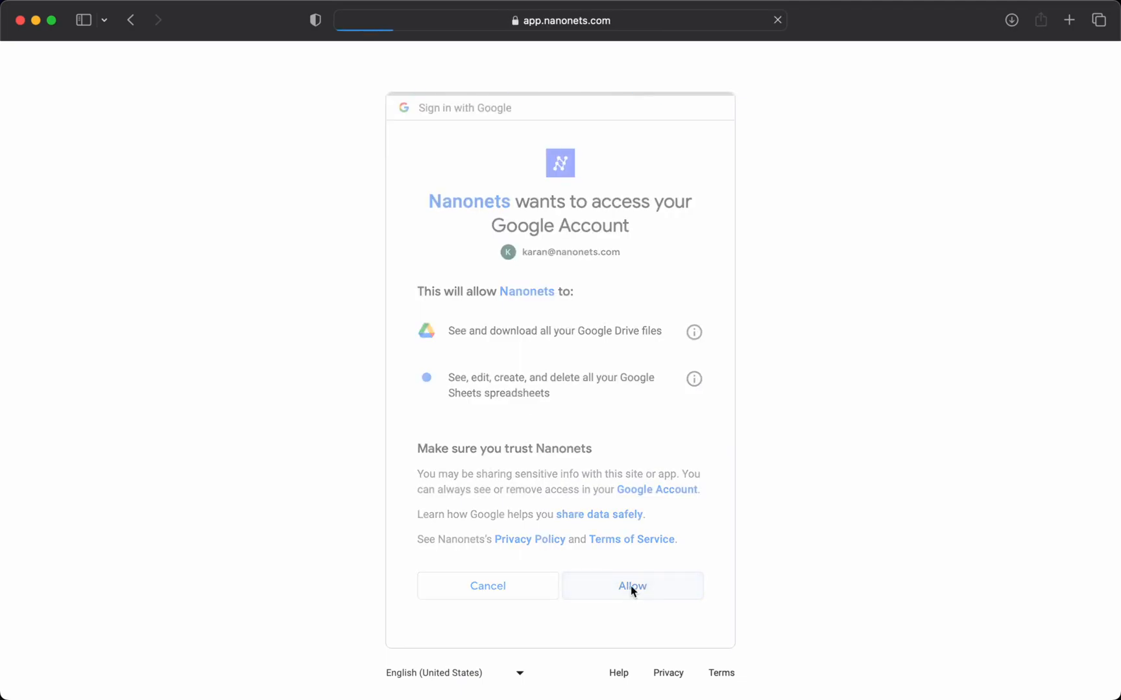
{"action": "left_click", "coordinate": [631, 587]}
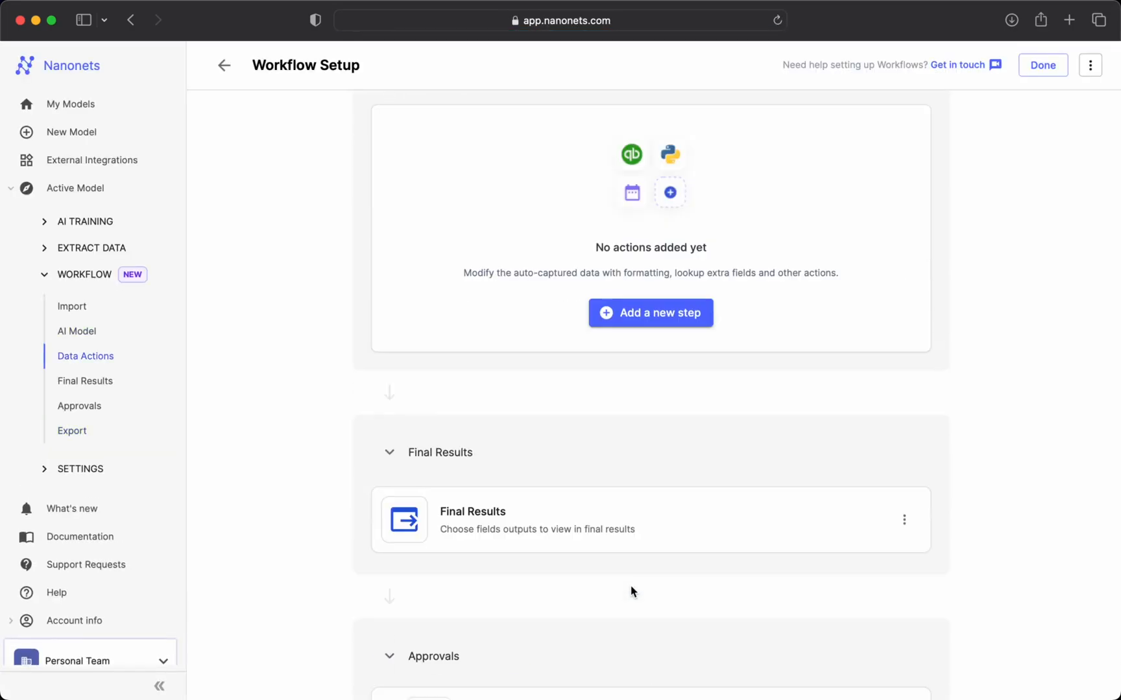
{"action": "left_click", "coordinate": [71, 430]}
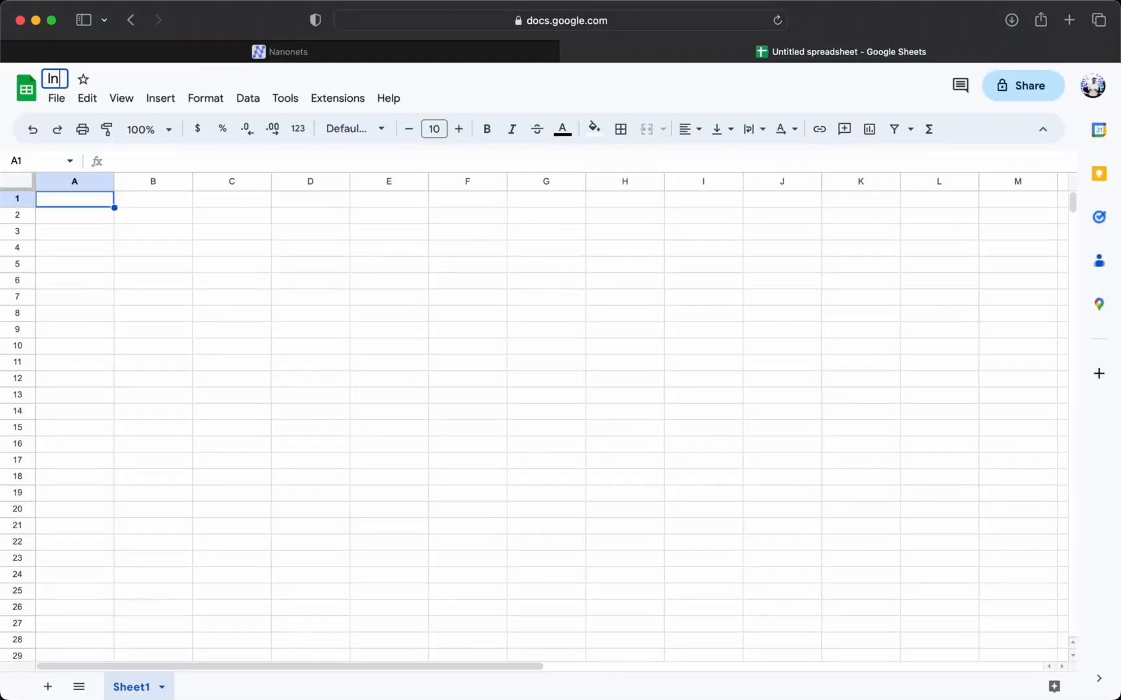
Step: Title the spreadsheet 'Invoice Data from Nanonets' and start the row 1 headers
{"action": "type", "text": "Invoice Data from Nanonets"}
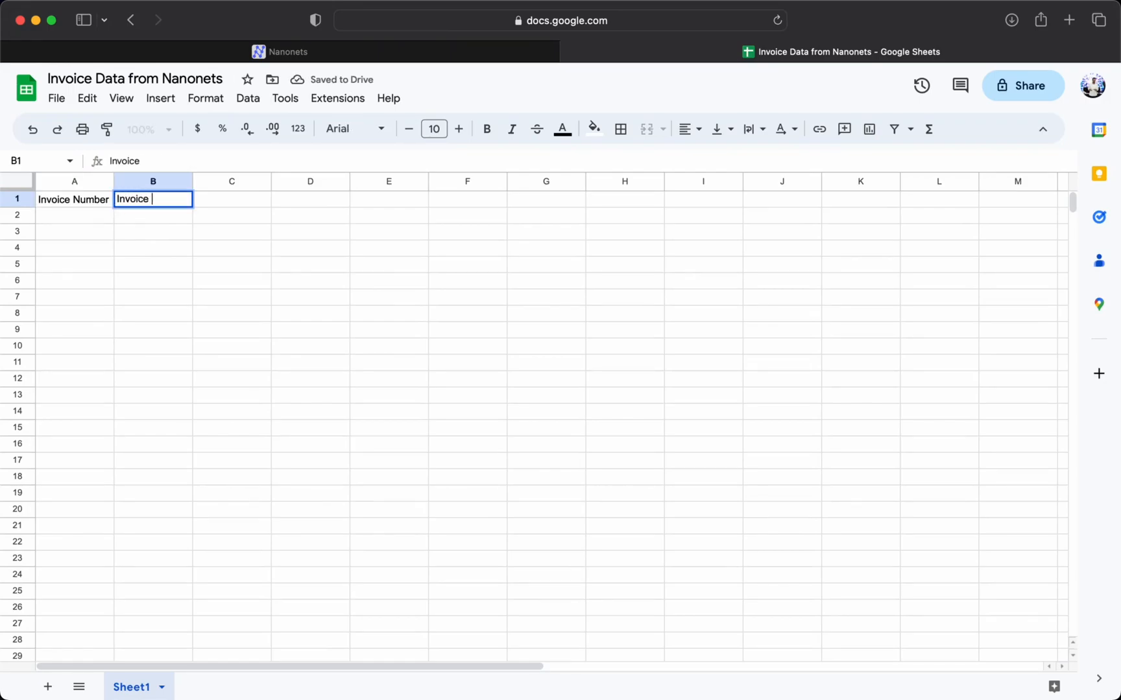
{"action": "type", "text": "S"}
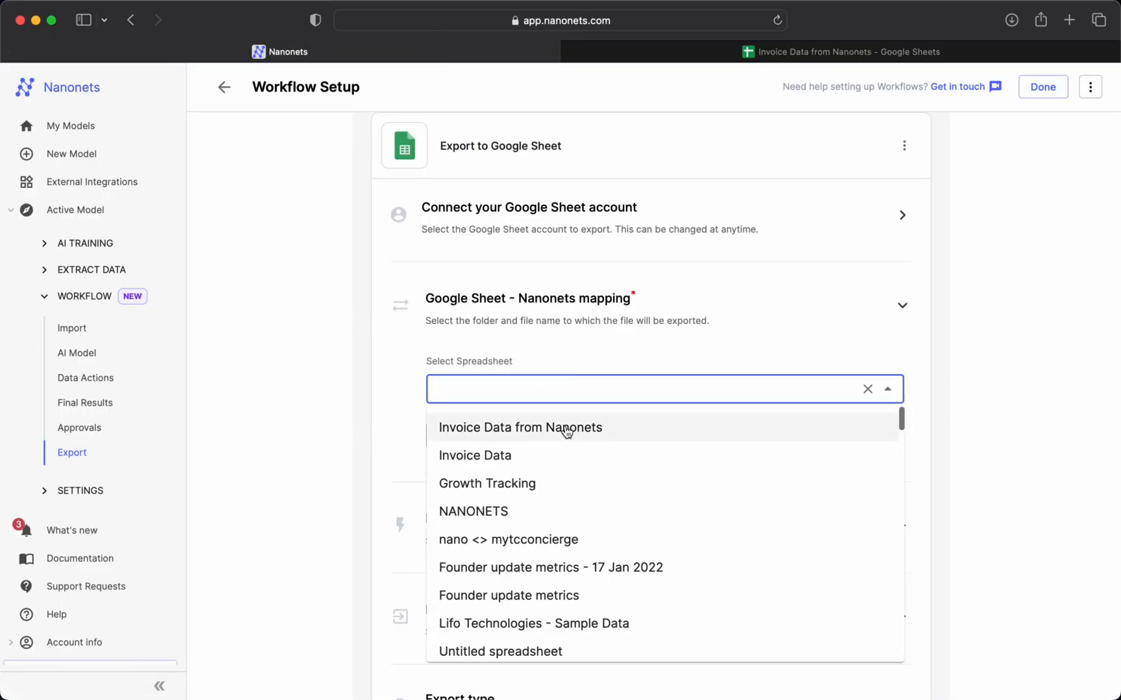
Step: Target 'Invoice Data from Nanonets' Sheet1 and map invoice number, date and seller name columns
{"action": "left_click", "coordinate": [521, 428]}
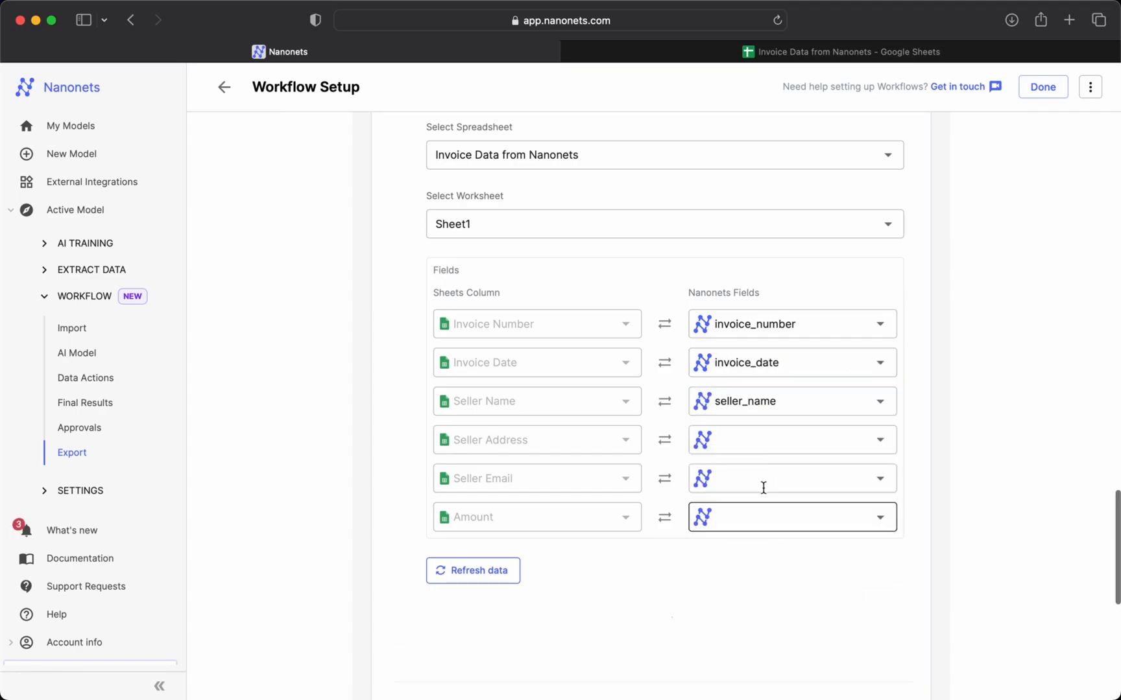
{"action": "type", "text": "a"}
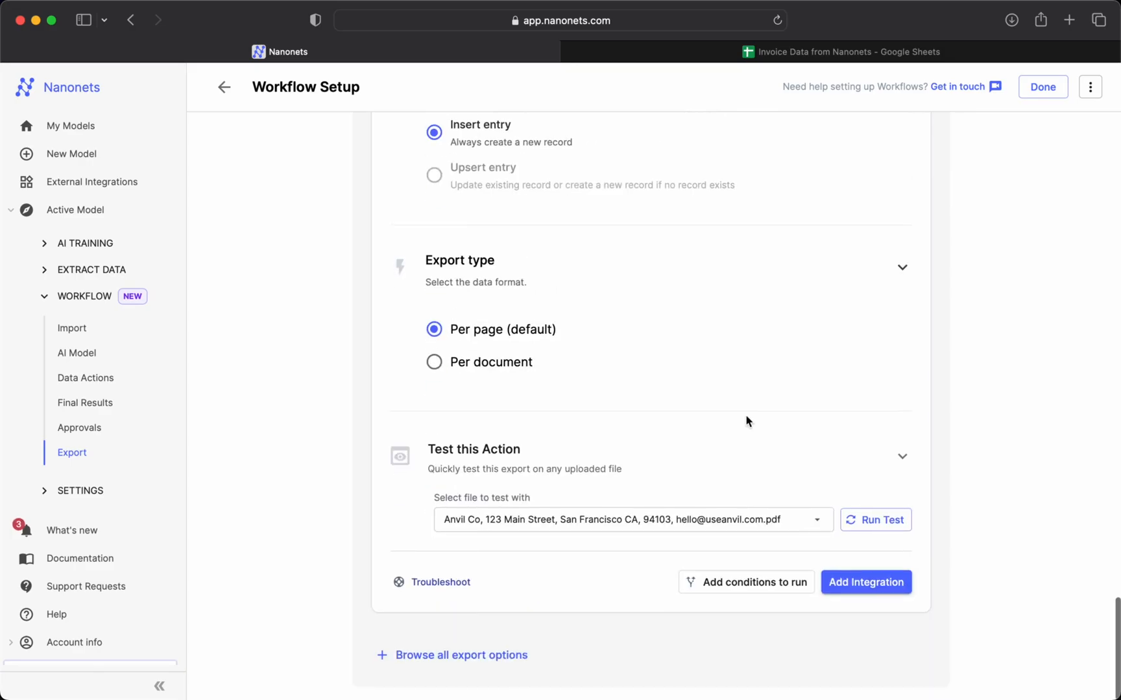
Step: Run a test export of the Anvil Co invoice, confirm the sheet row, and add the integration
{"action": "left_click", "coordinate": [874, 519]}
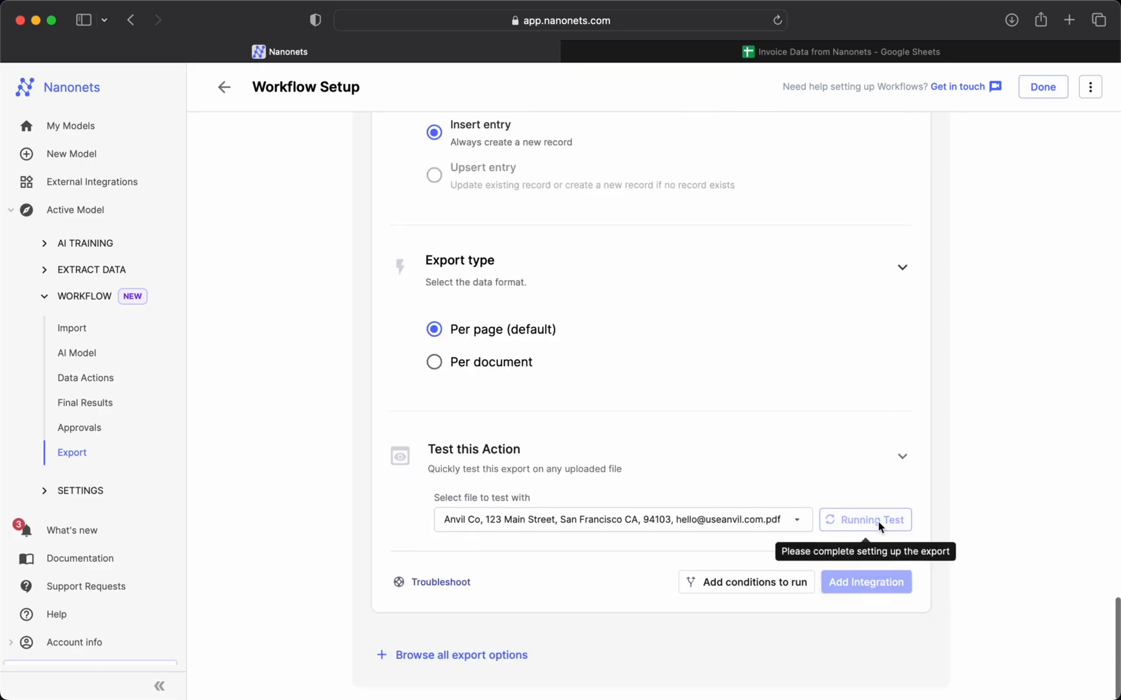
{"action": "left_click", "coordinate": [864, 519]}
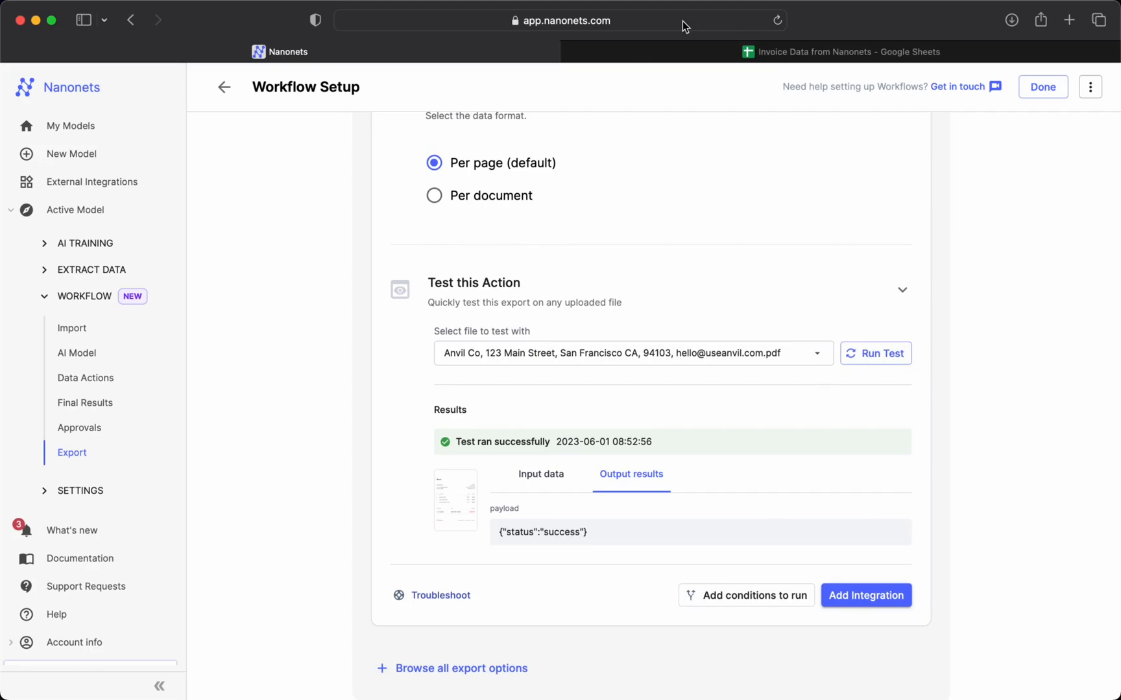
{"action": "left_click", "coordinate": [840, 52]}
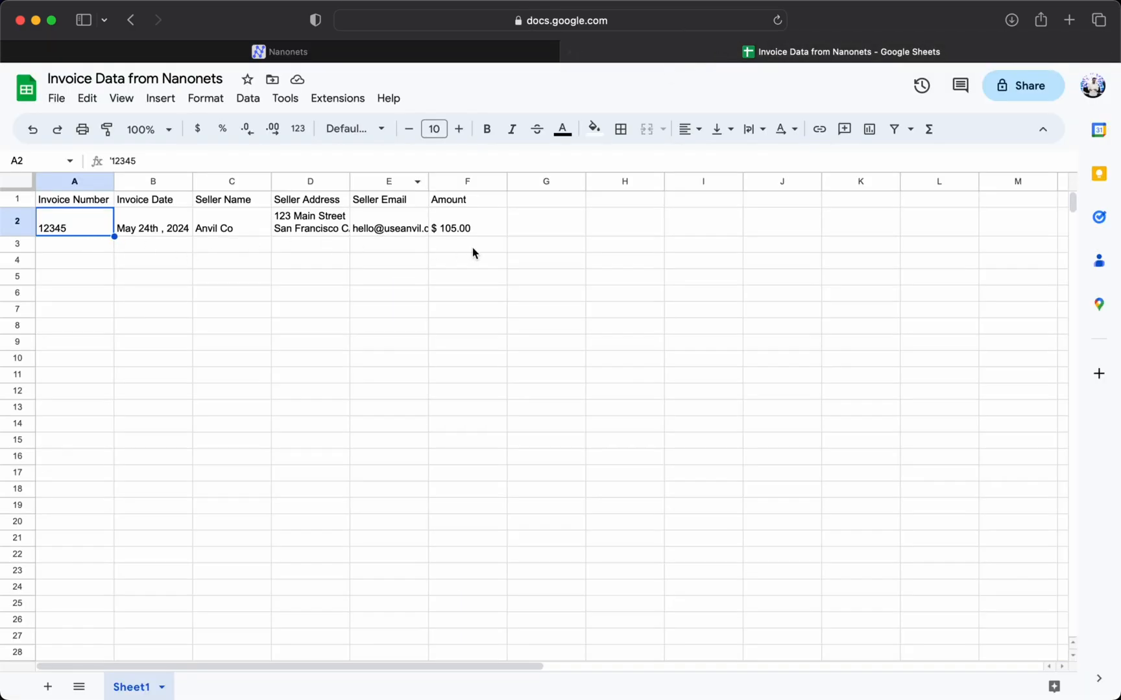
{"action": "left_click", "coordinate": [279, 52]}
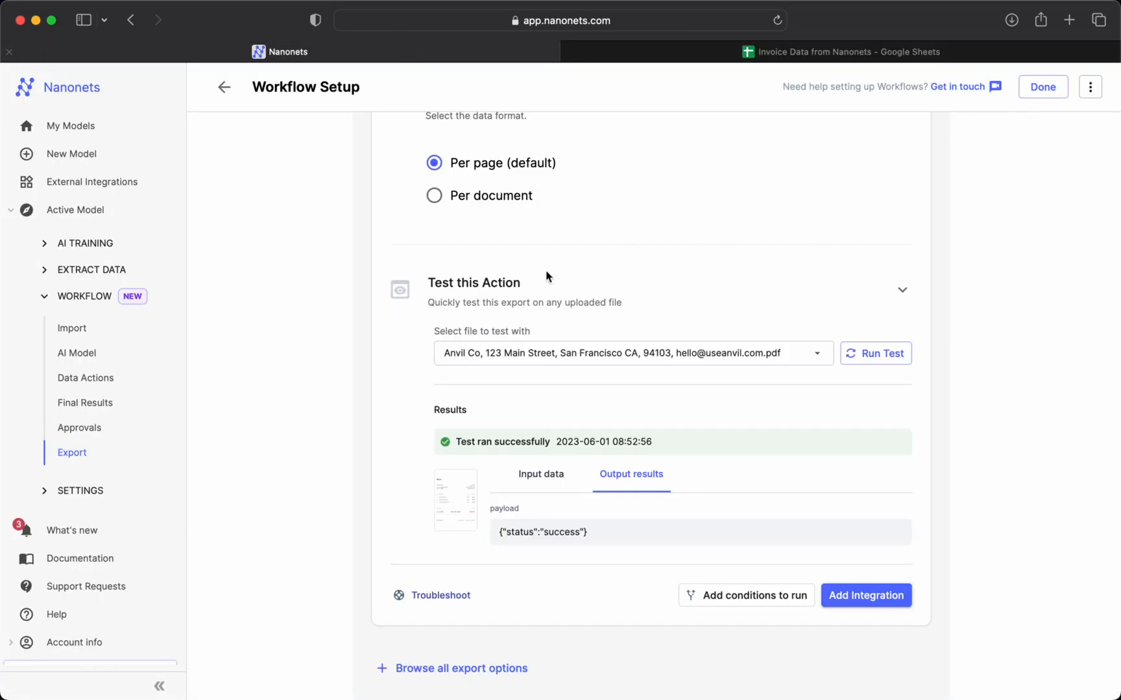
{"action": "left_click", "coordinate": [865, 595]}
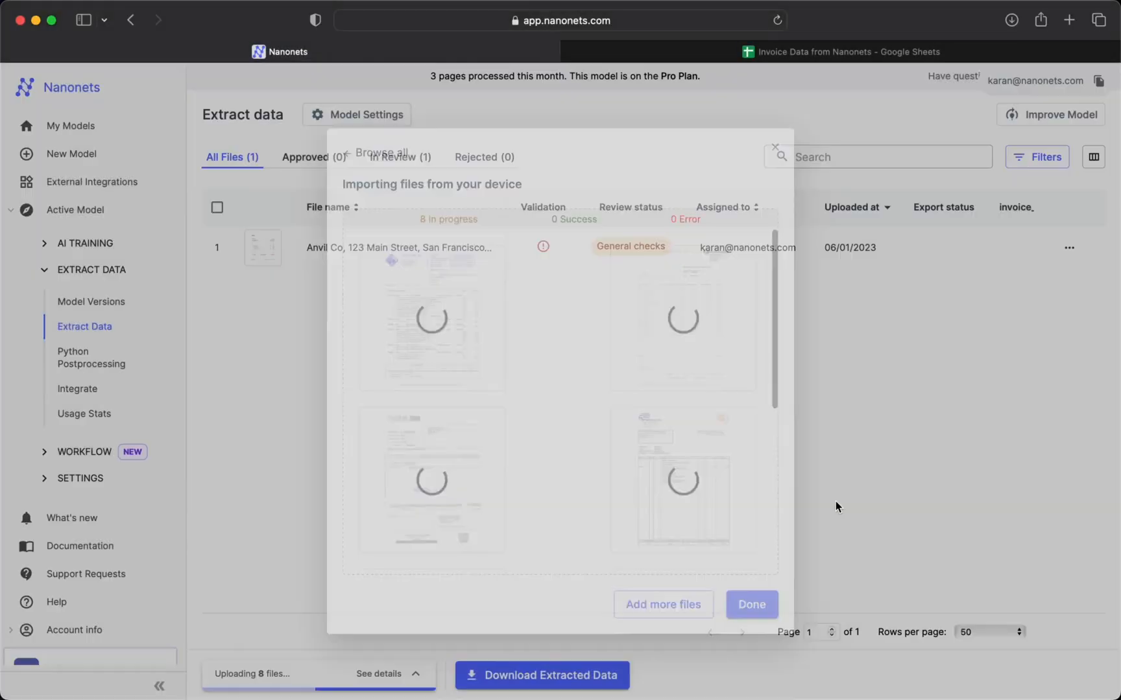
Step: Dismiss the import progress and check that all nine invoice rows reached the sheet
{"action": "left_click", "coordinate": [750, 604]}
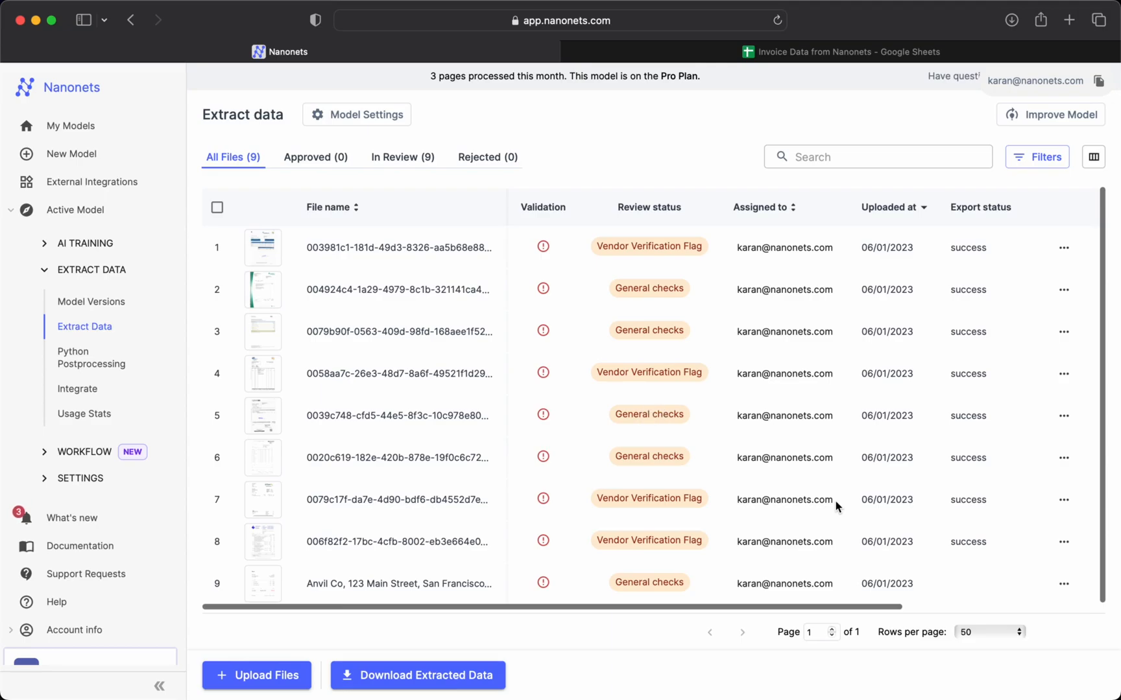
{"action": "left_click", "coordinate": [841, 51]}
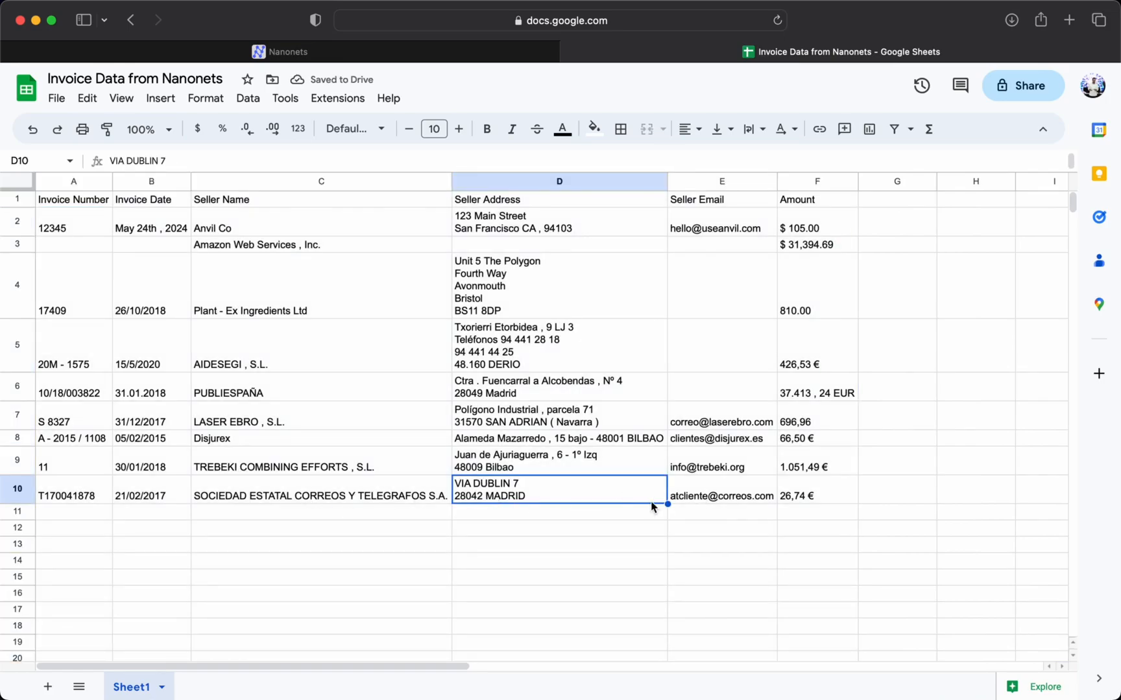
{"action": "left_click", "coordinate": [279, 51]}
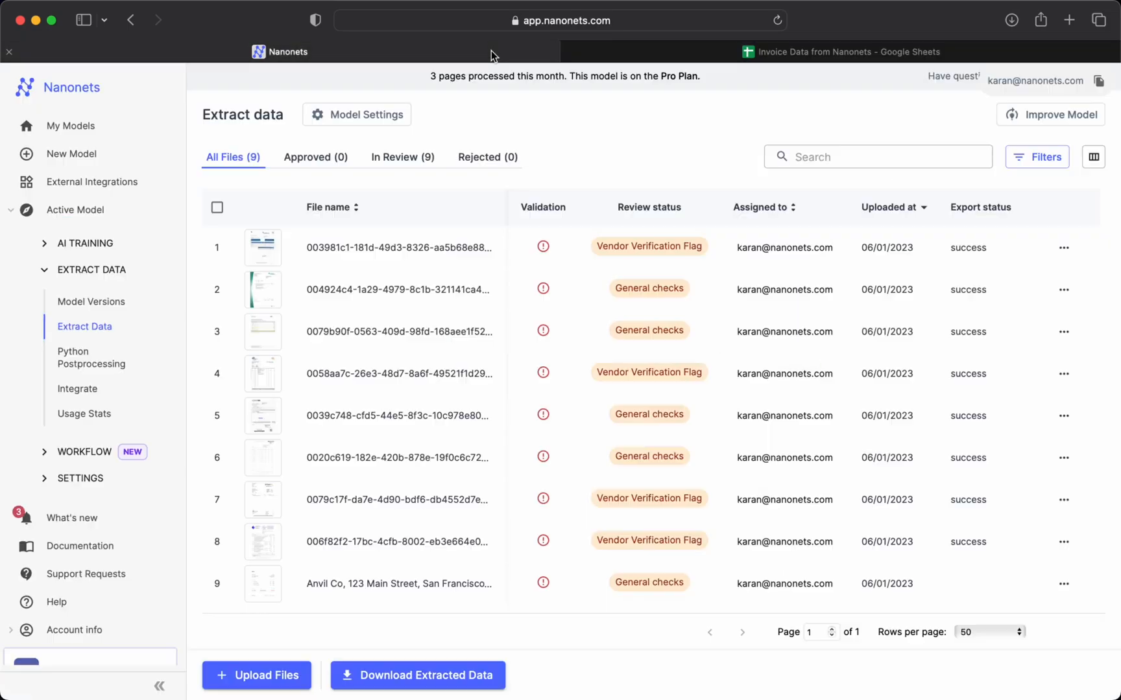